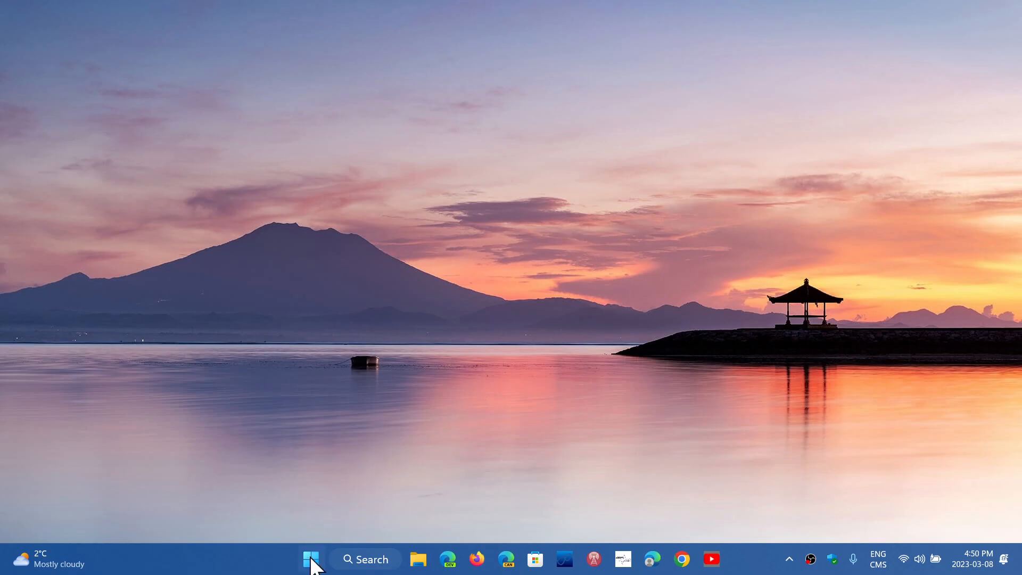
# - Show the Start menu with its pinned apps and recommended files
pyautogui.click(309, 559)
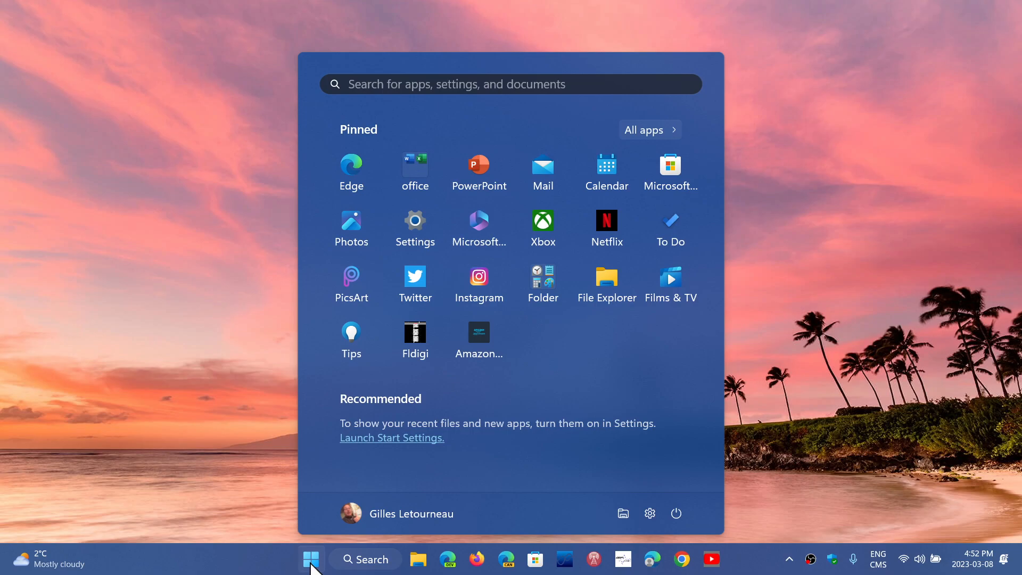
# - Show the taskbar search panel for apps, files and web results
pyautogui.click(371, 559)
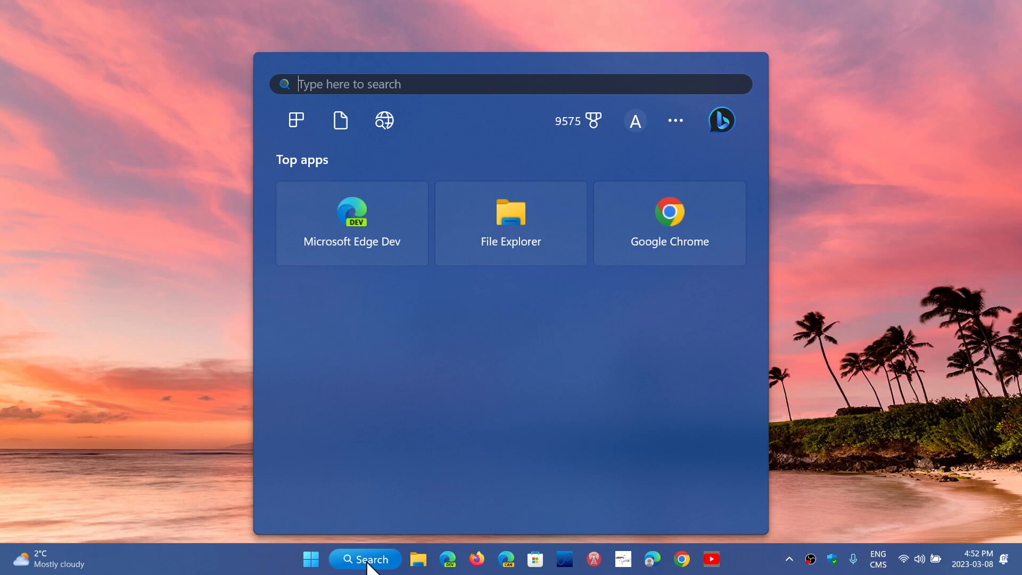
# - Run winver and move the About Windows (22H2) dialog to the screen centre
pyautogui.write('winver')
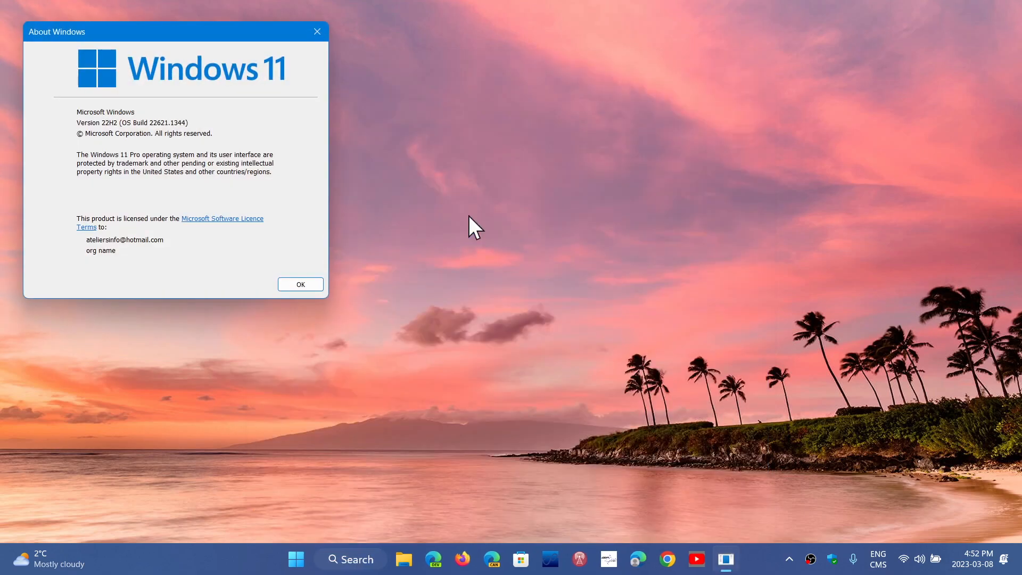
pyautogui.moveTo(204, 38)
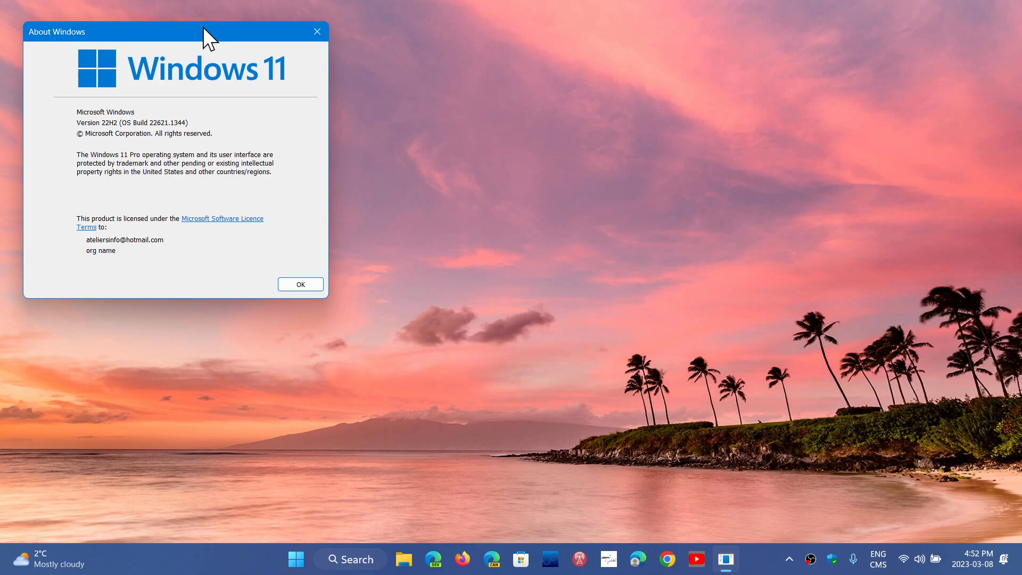
pyautogui.moveTo(176, 31); pyautogui.dragTo(492, 166)
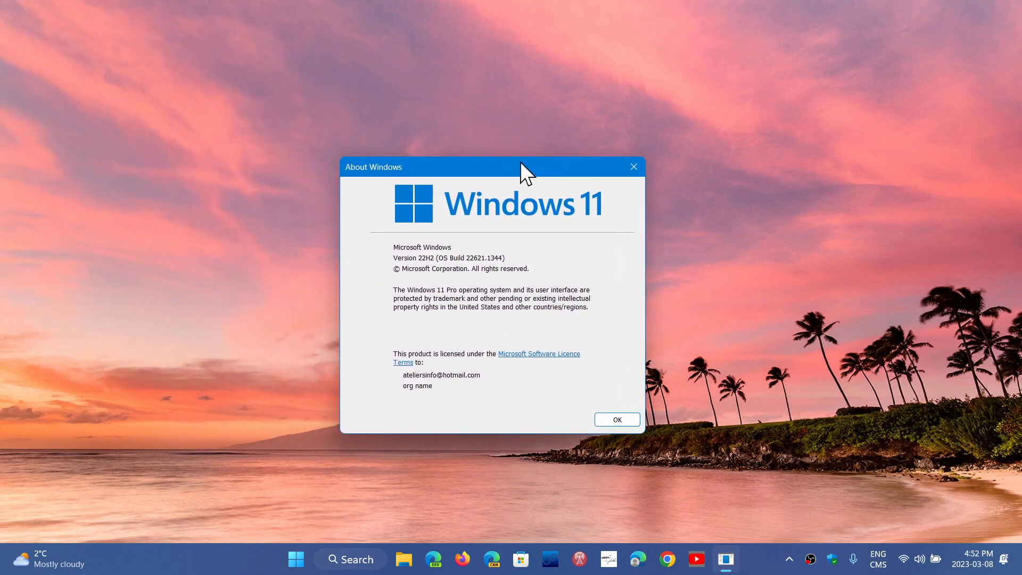